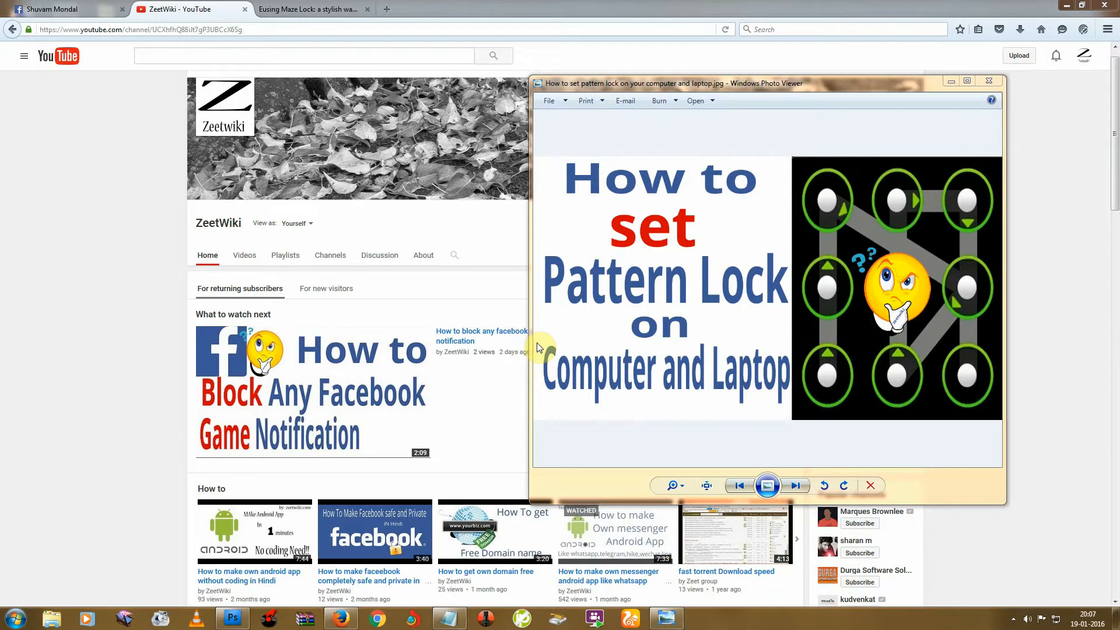
pyautogui.moveTo(926, 351)
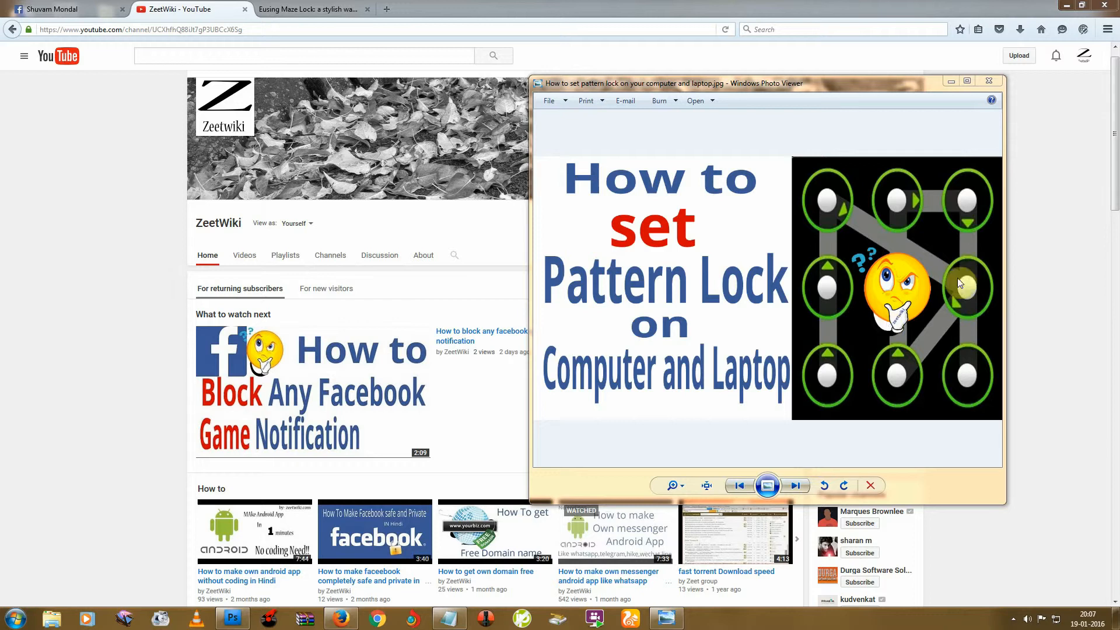
pyautogui.moveTo(1044, 309)
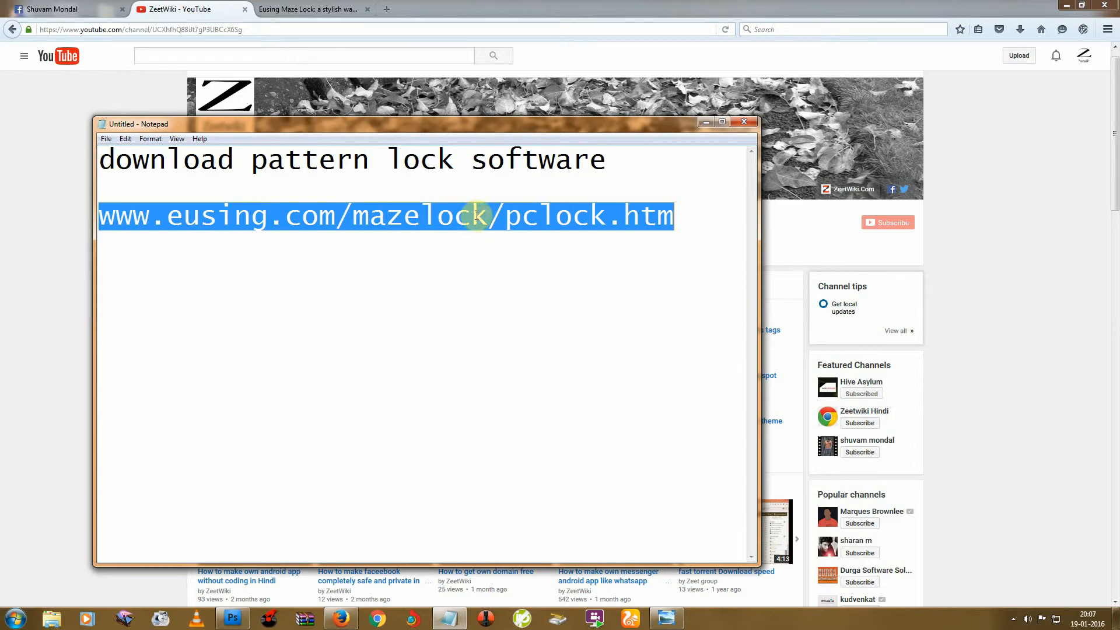
# Download the EMLSetup.exe installer from the Eusing Maze Lock page via Download Site1.
pyautogui.click(311, 9)
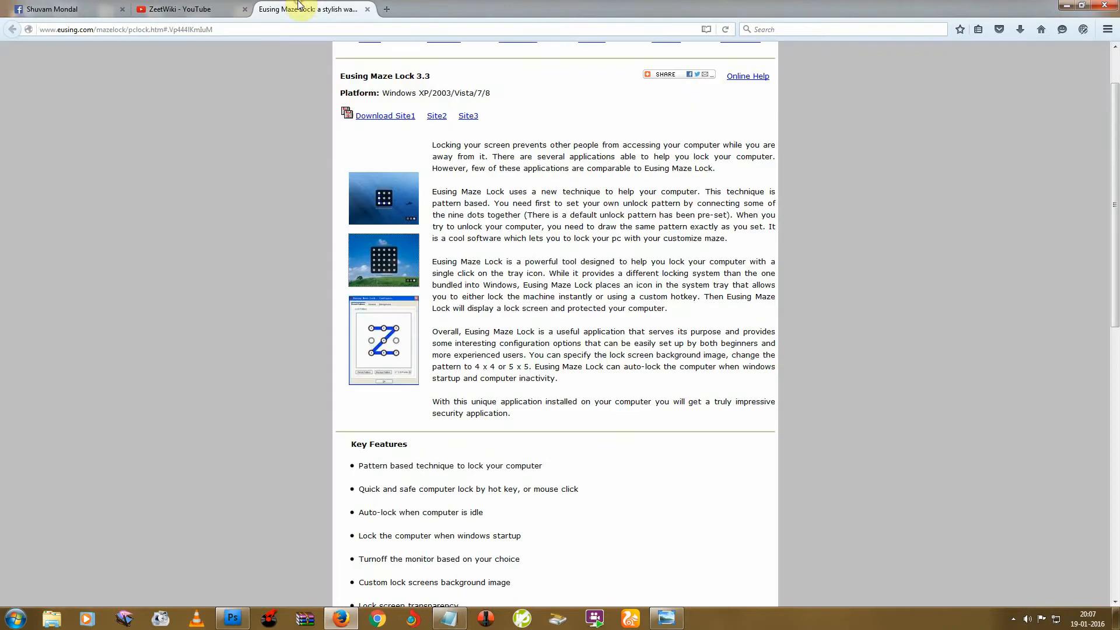
pyautogui.moveTo(261, 306)
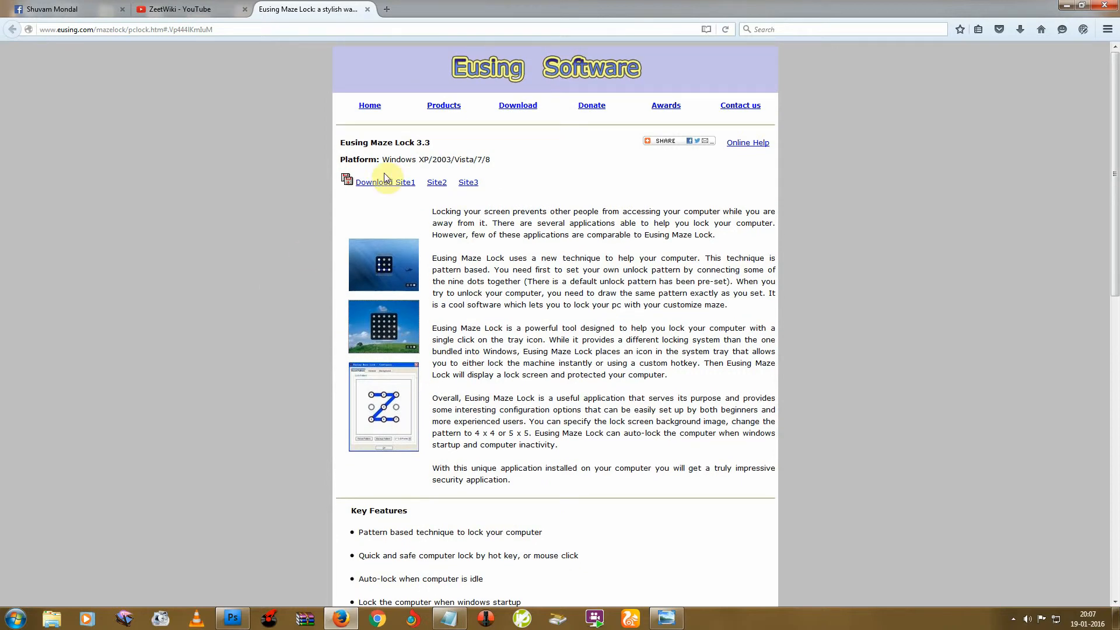
pyautogui.moveTo(366, 279)
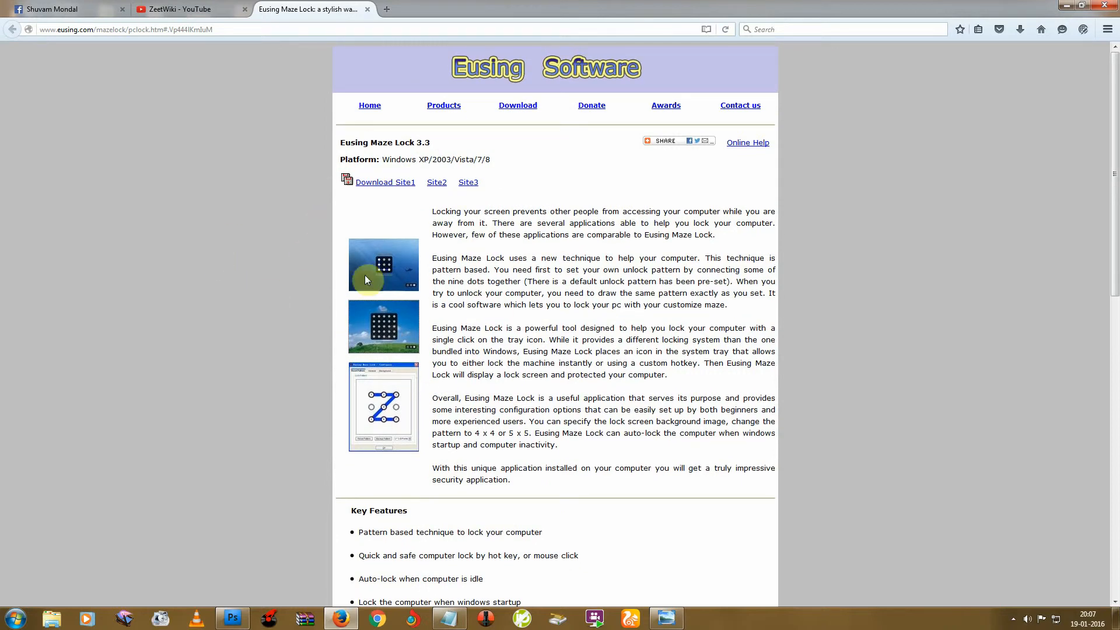
pyautogui.click(385, 181)
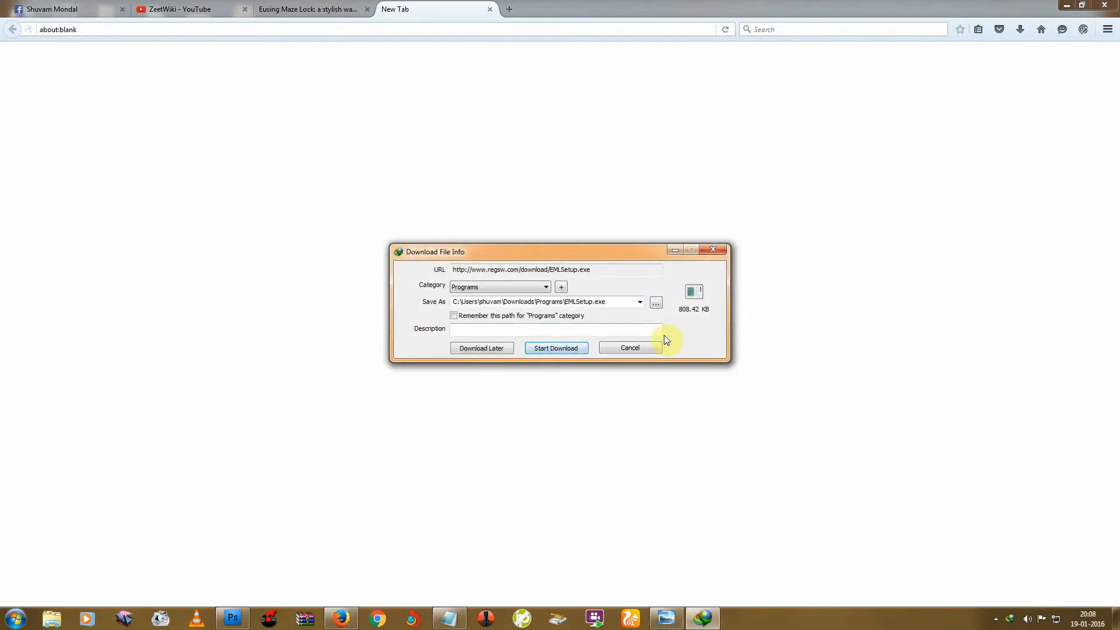
# Download EMLSetup.exe (808 KB) into Downloads\Programs, declining the Firefox integration prompt.
pyautogui.click(556, 348)
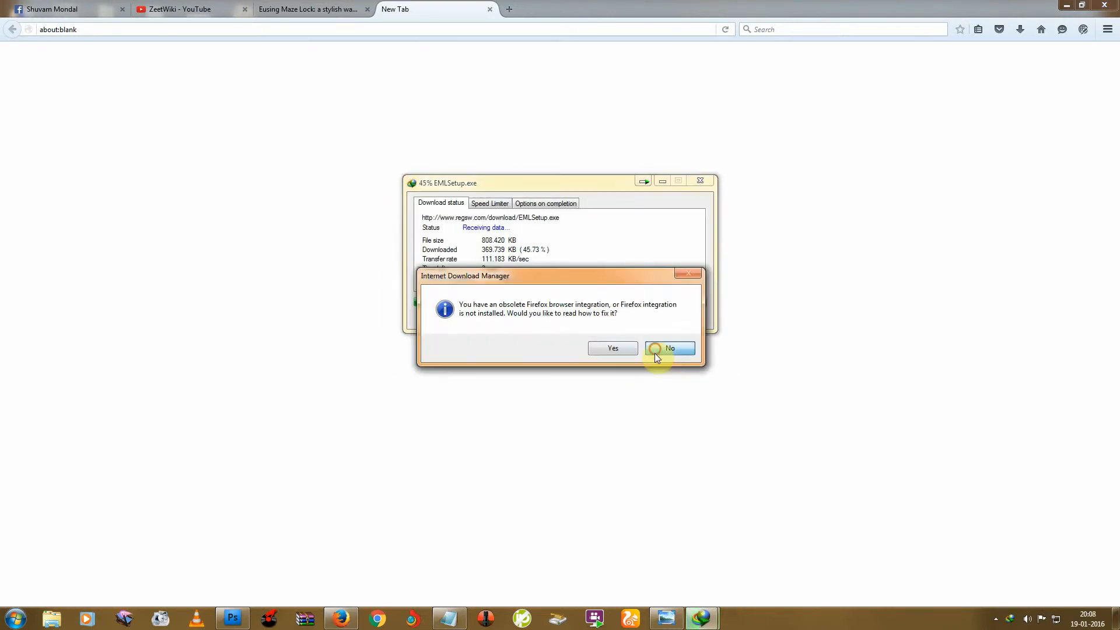
pyautogui.click(669, 348)
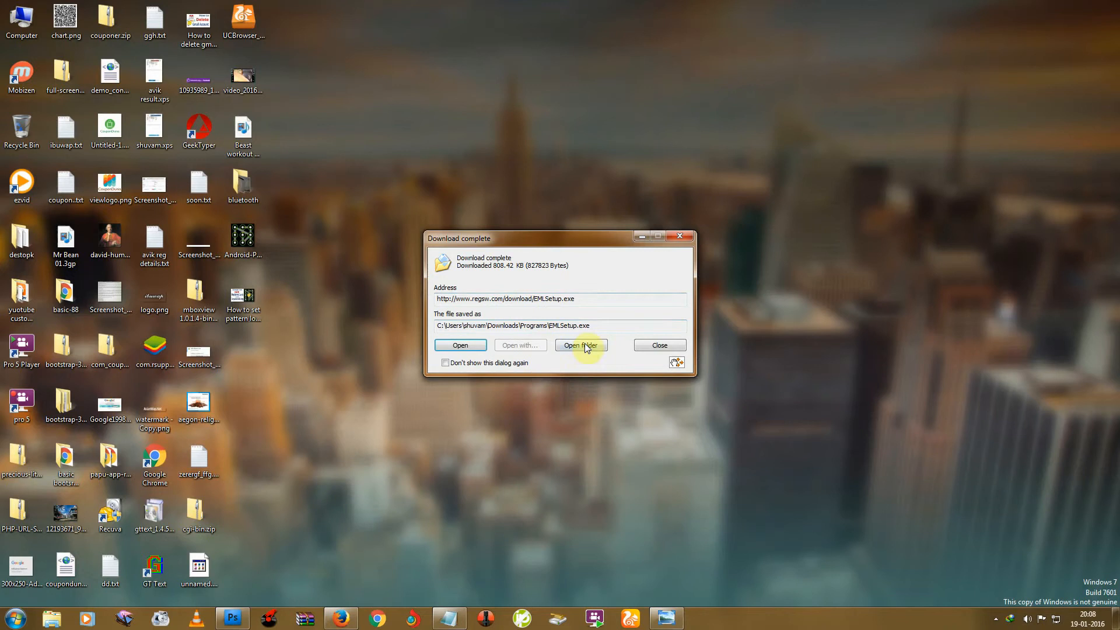
# Move EMLSetup.exe from Downloads\Programs to the desktop and bring up its run options.
pyautogui.click(582, 345)
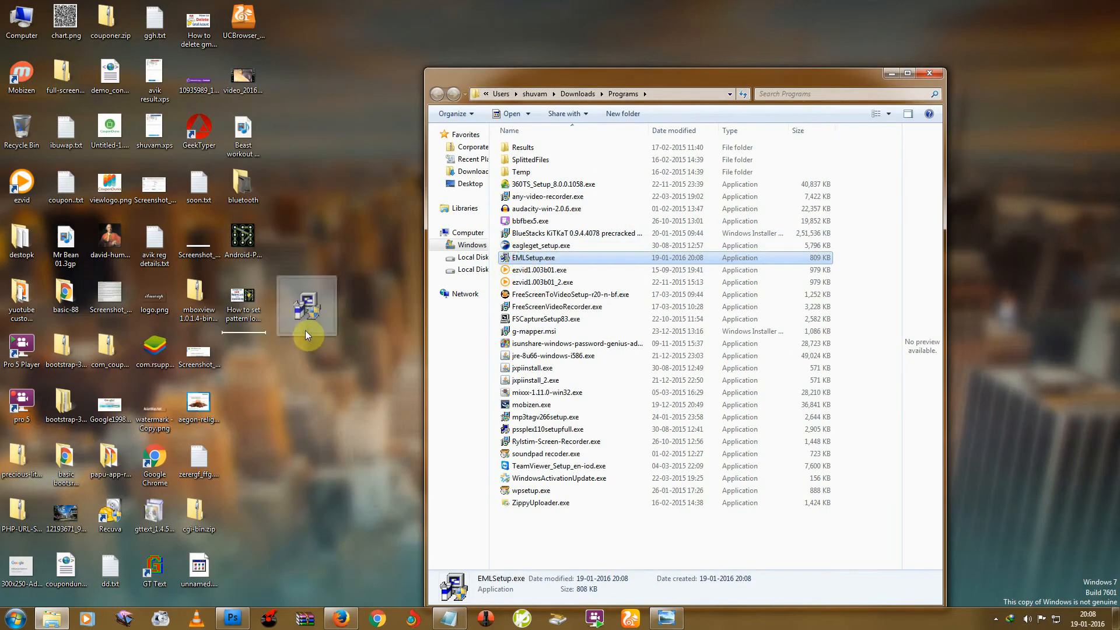
pyautogui.rightClick(686, 299)
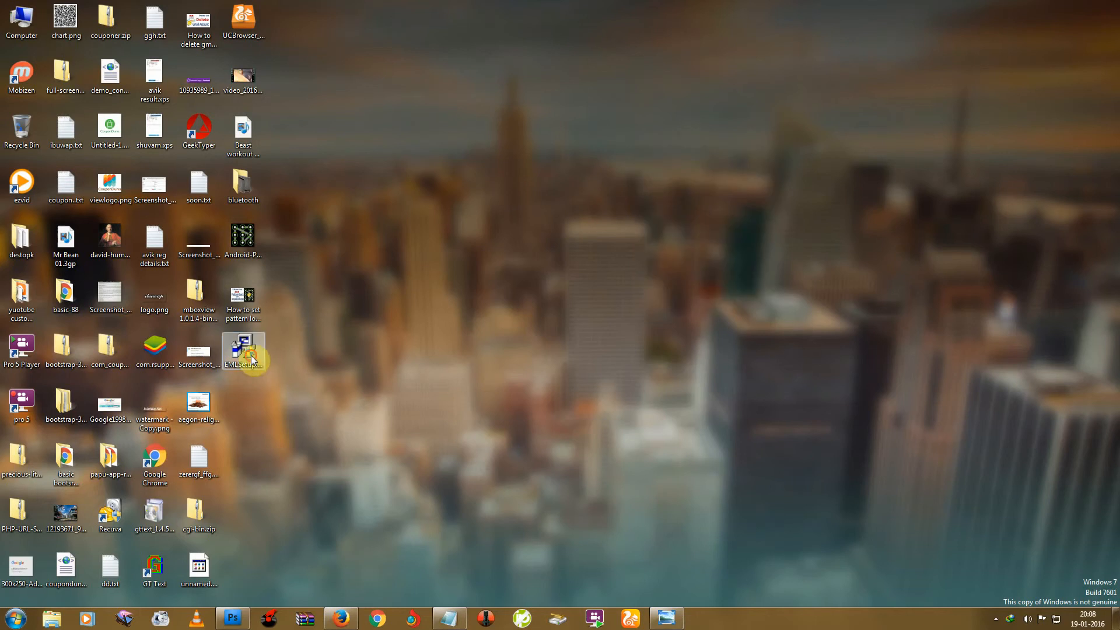
pyautogui.moveTo(243, 353)
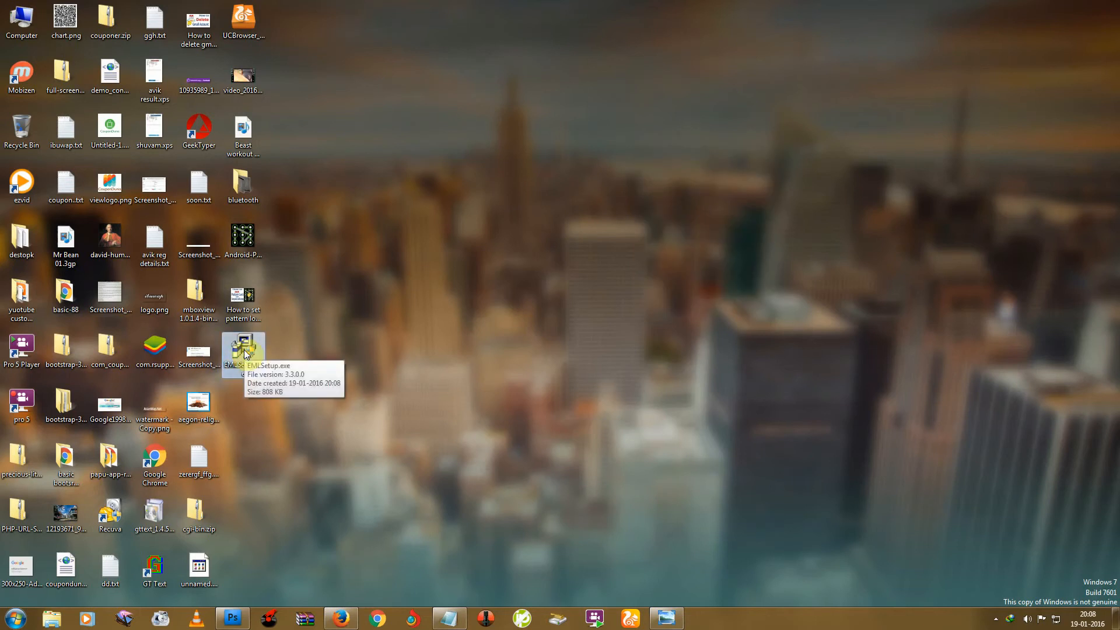
pyautogui.rightClick(242, 353)
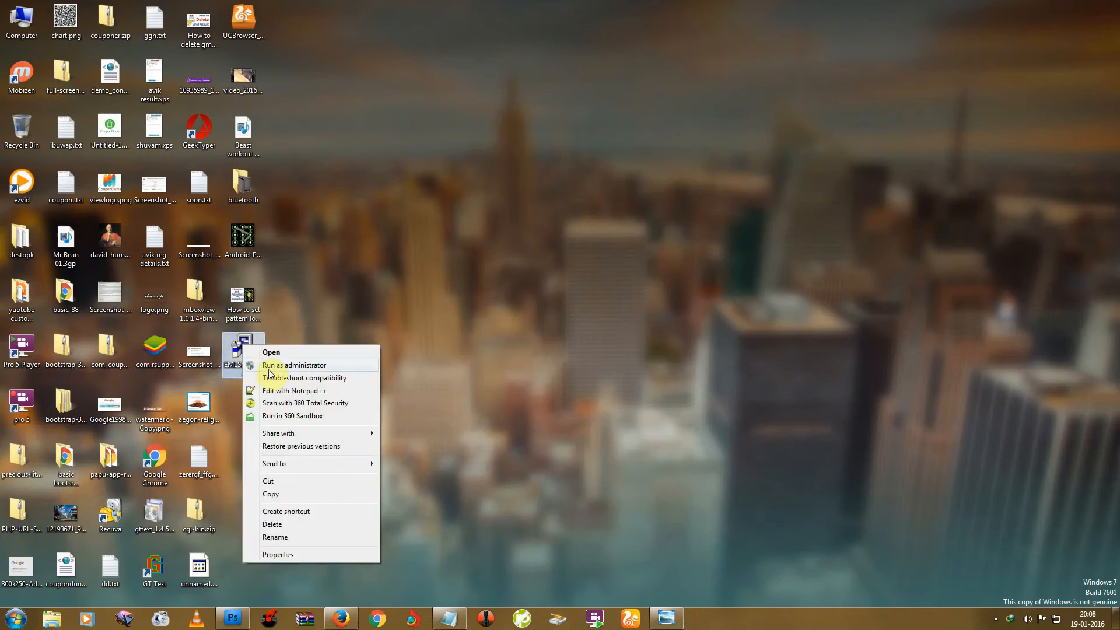
pyautogui.moveTo(314, 378)
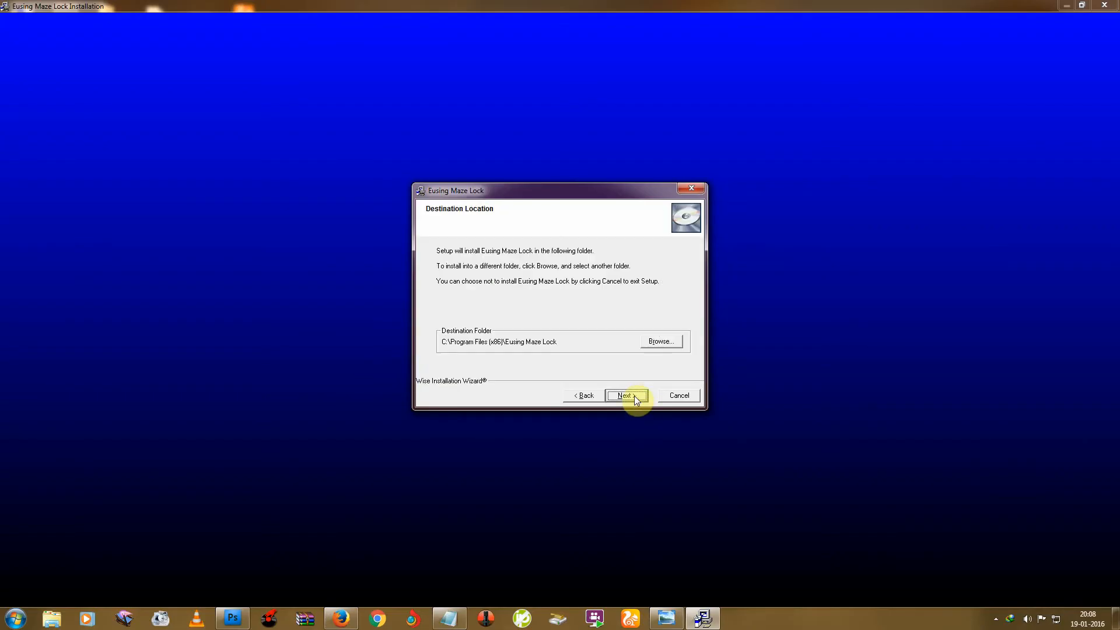
pyautogui.moveTo(645, 379)
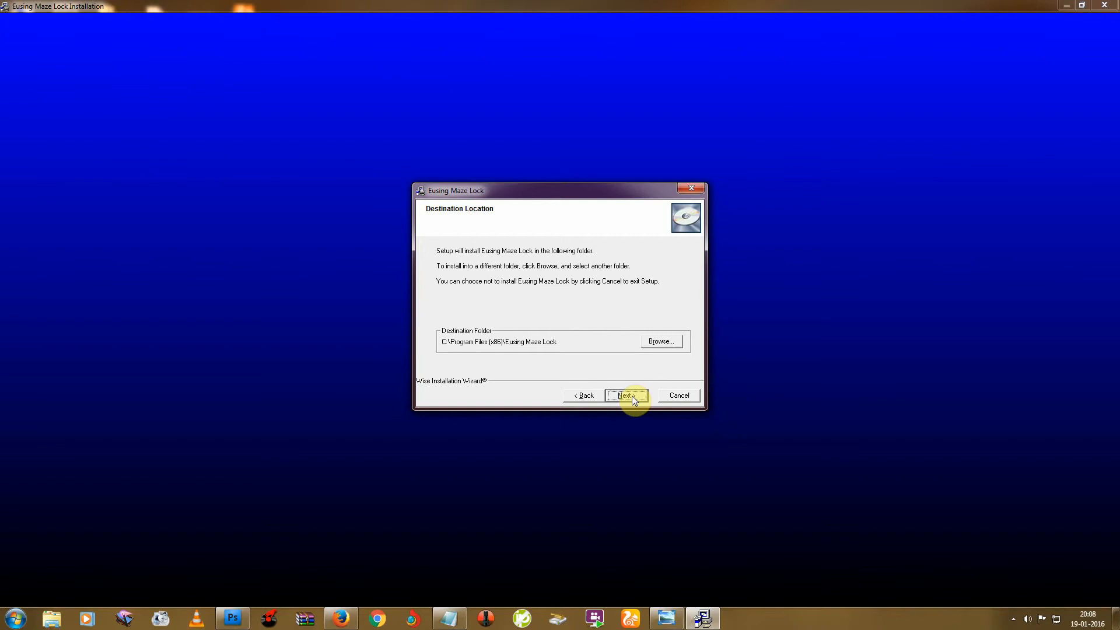
# Install Eusing Maze Lock into the default Program Files folder and launch it.
pyautogui.click(625, 395)
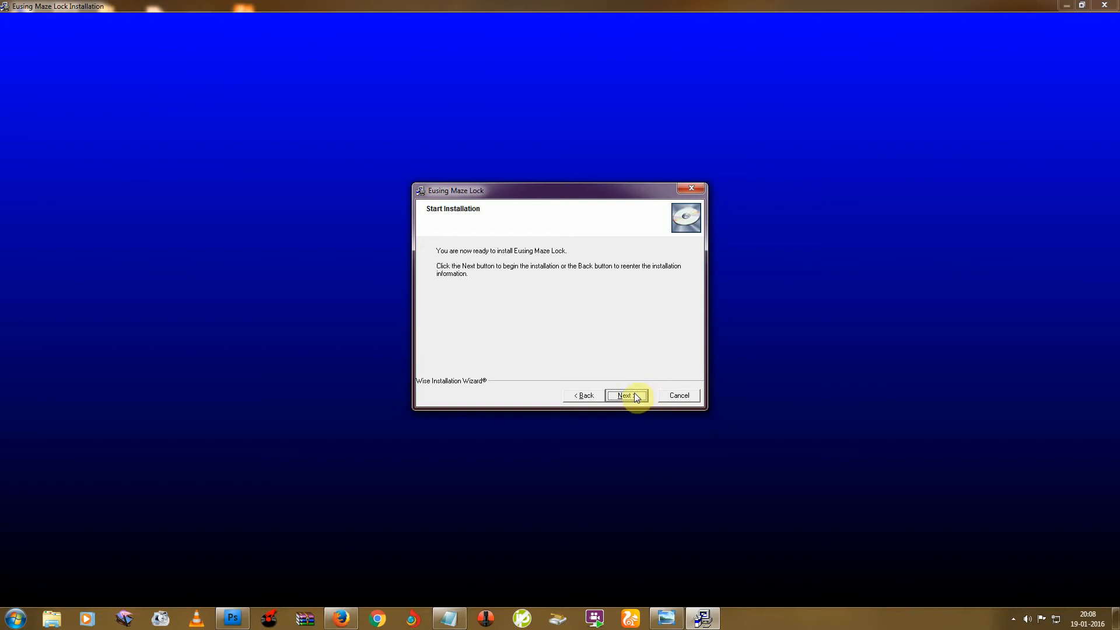
pyautogui.click(624, 395)
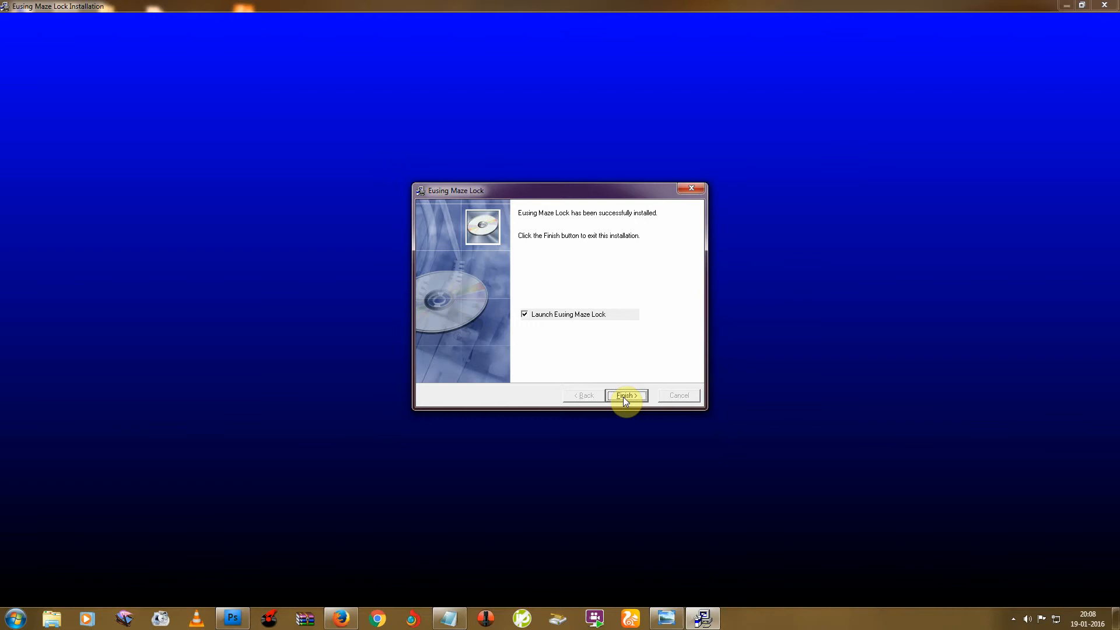
pyautogui.click(626, 395)
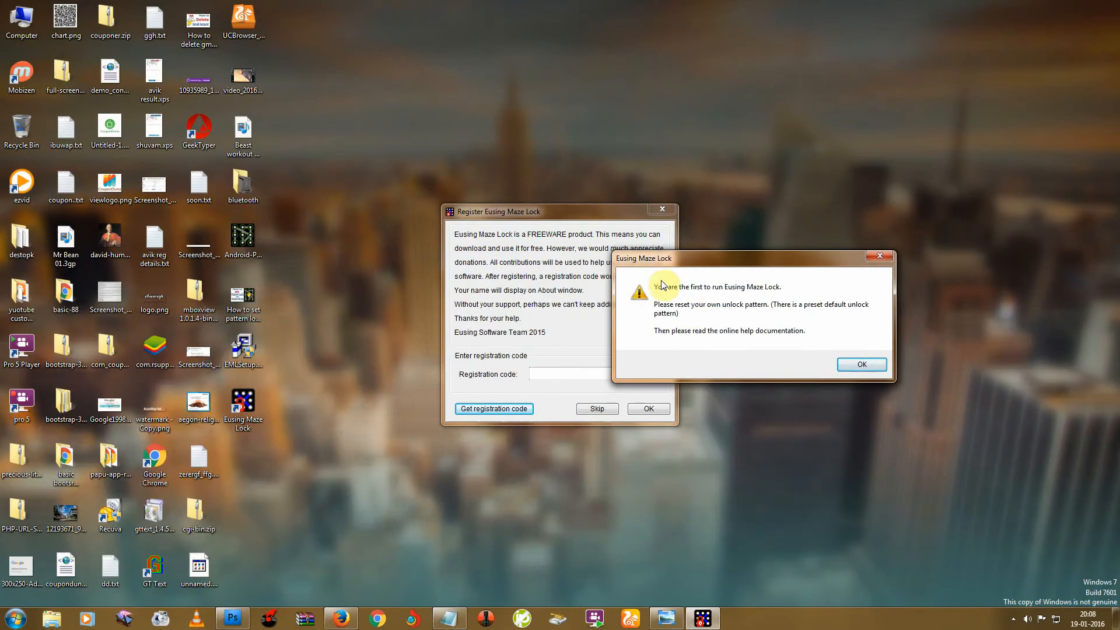
pyautogui.moveTo(690, 300)
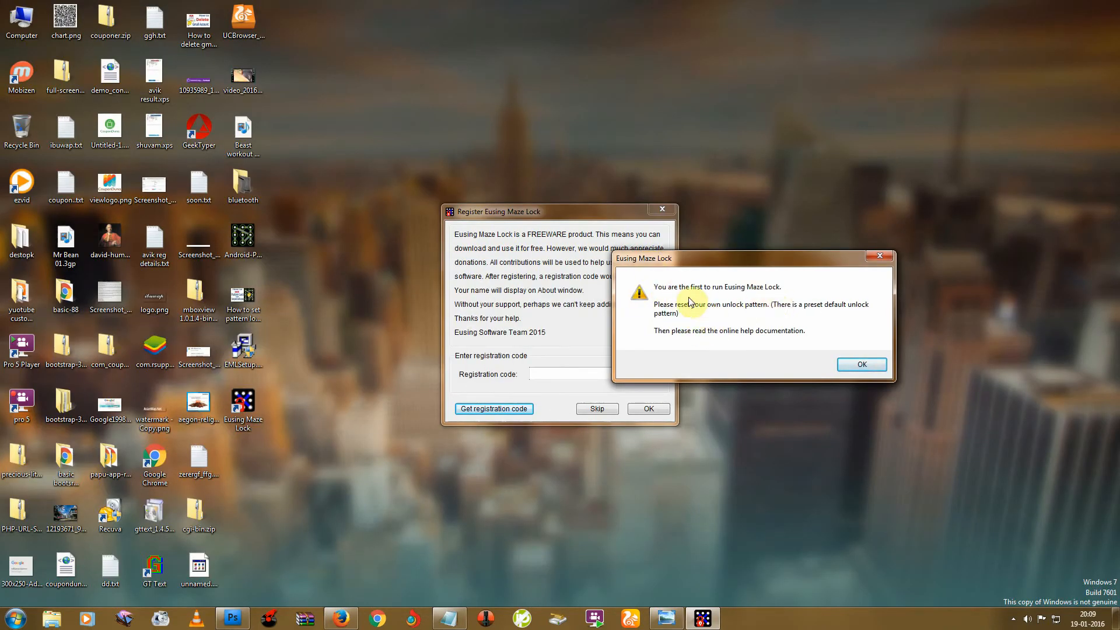
pyautogui.moveTo(876, 280)
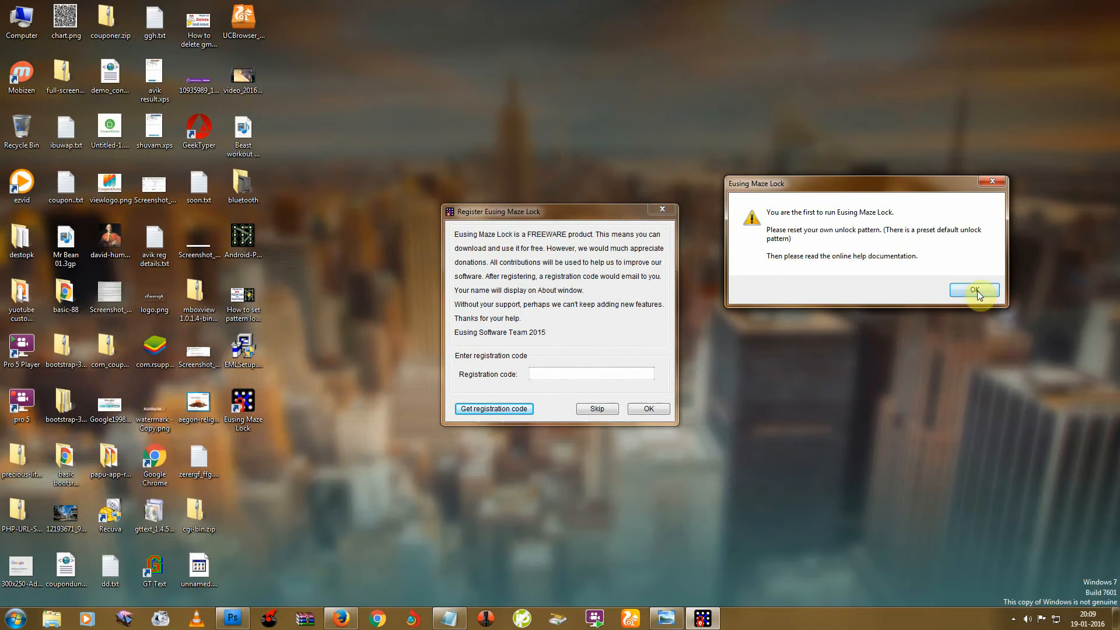
pyautogui.moveTo(983, 200)
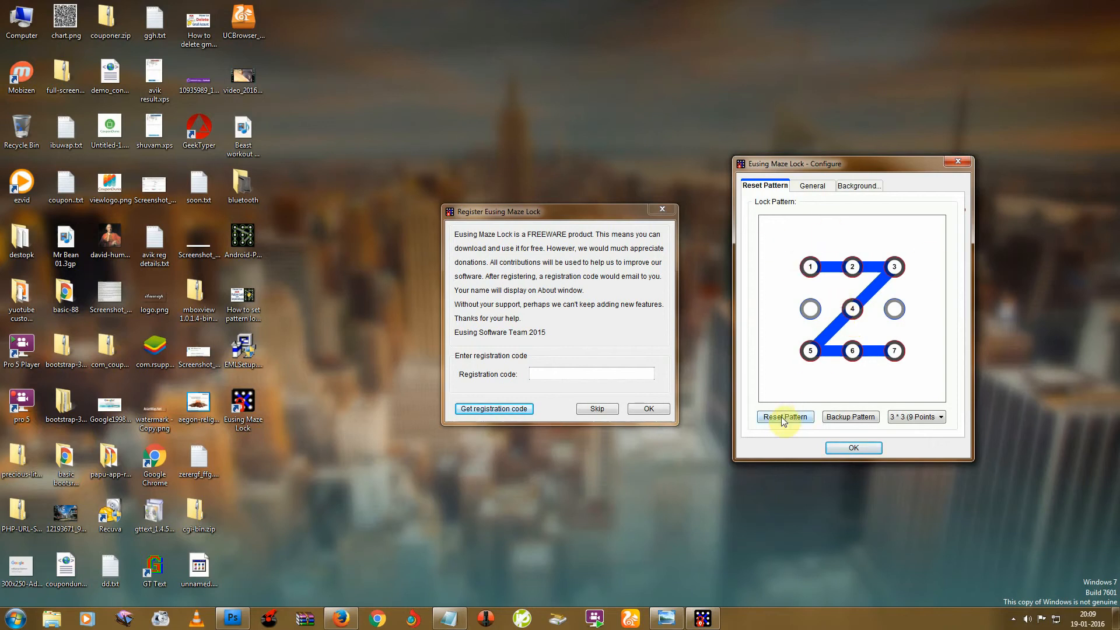
pyautogui.moveTo(805, 418)
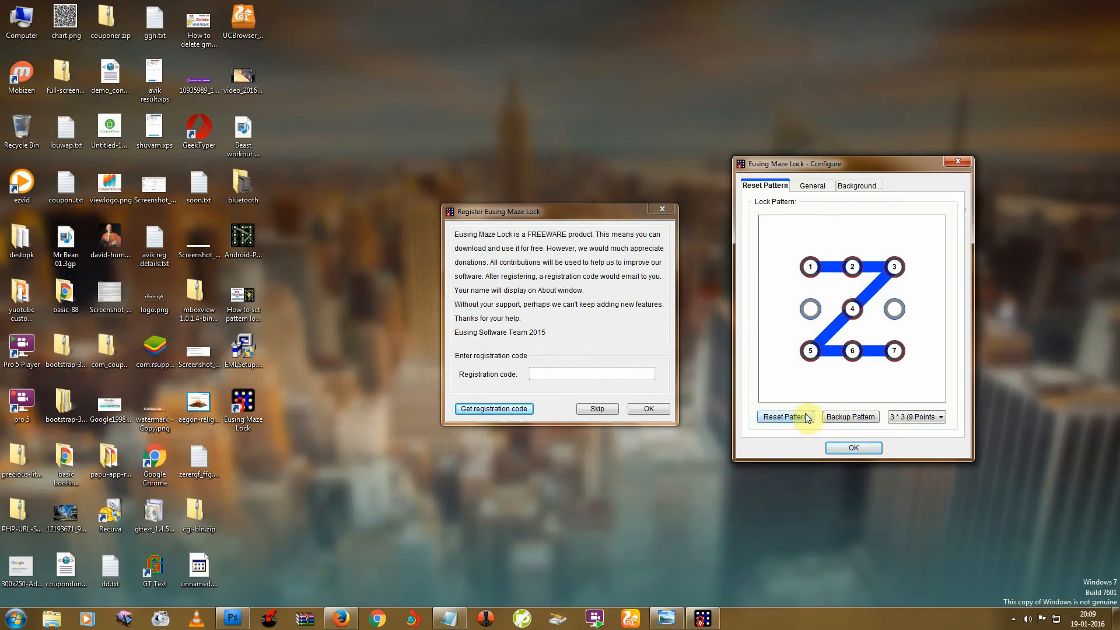
# Reset the lock pattern and draw a Z through points 1-2-3-4-5-6.
pyautogui.click(784, 417)
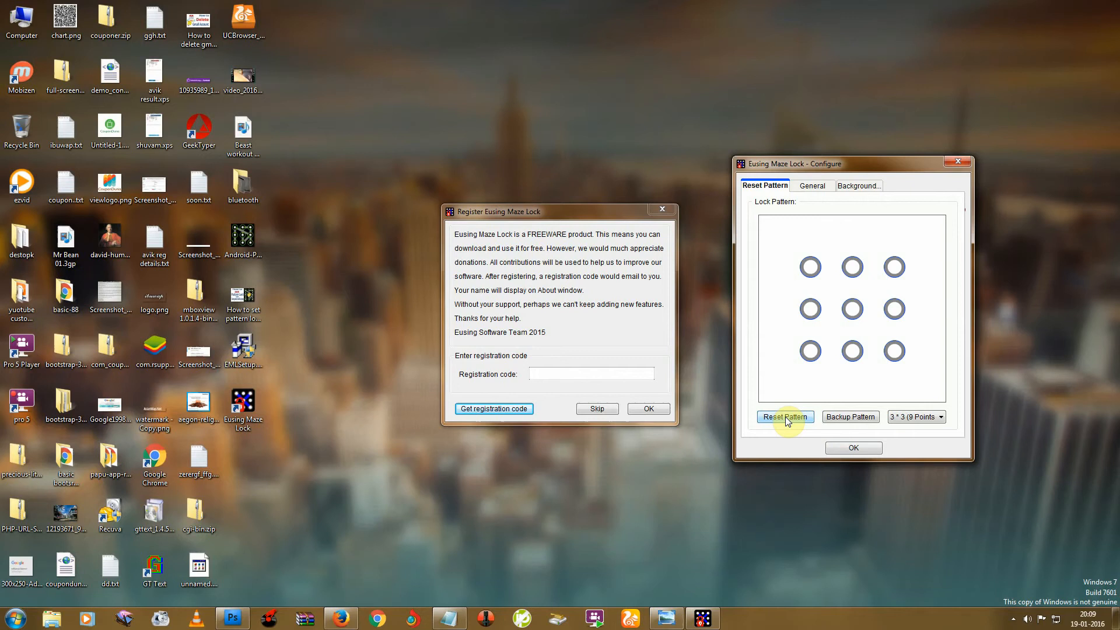
pyautogui.moveTo(810, 268); pyautogui.dragTo(891, 267)
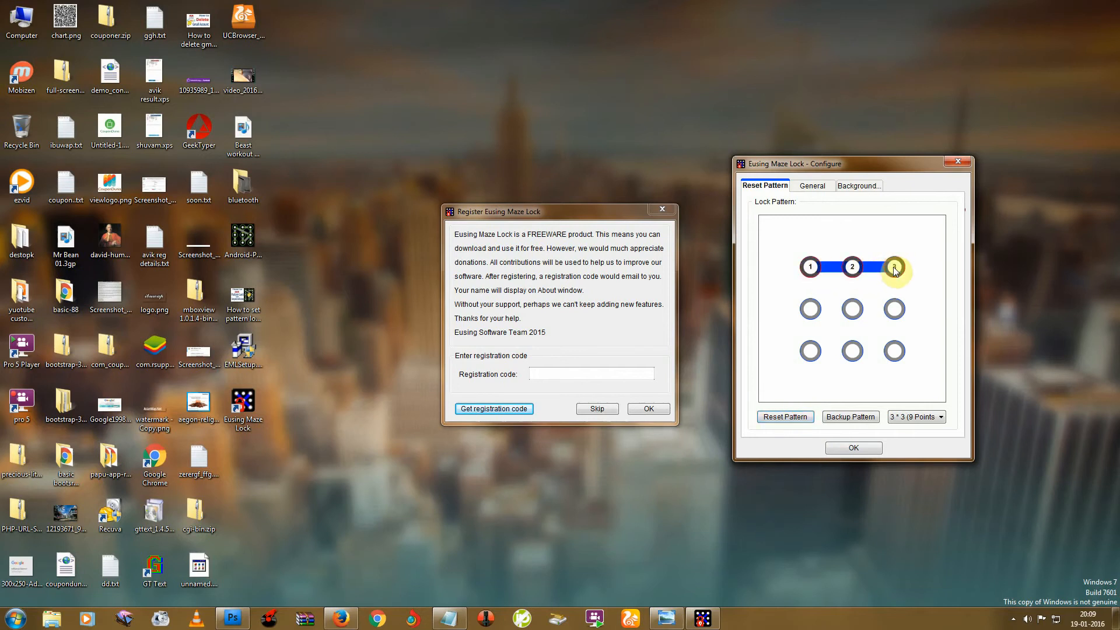
pyautogui.moveTo(892, 267); pyautogui.dragTo(809, 351)
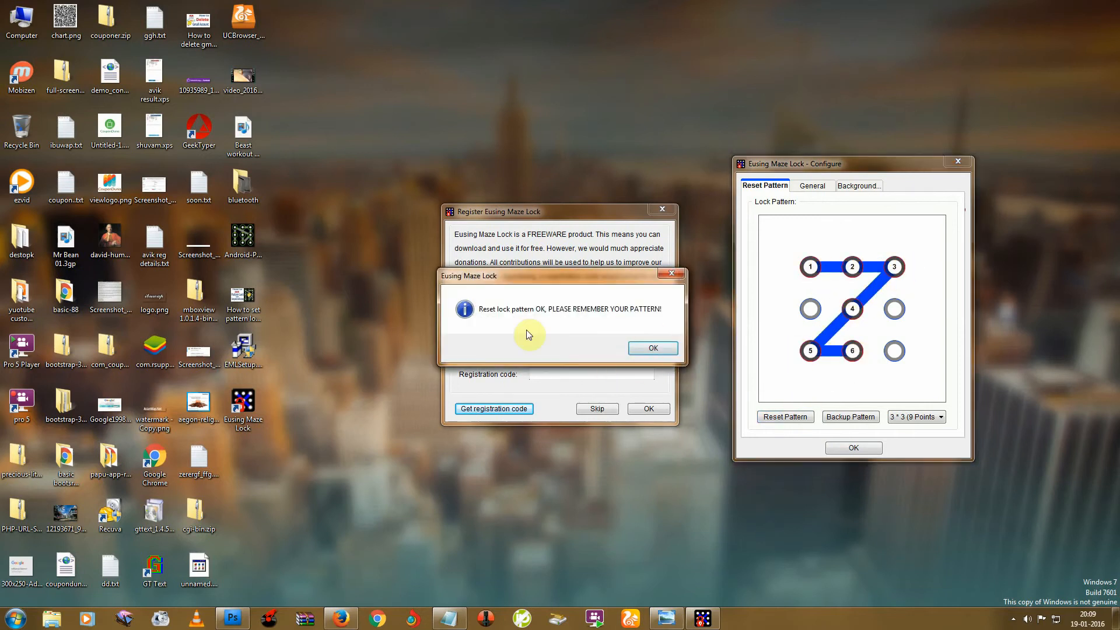
pyautogui.click(652, 347)
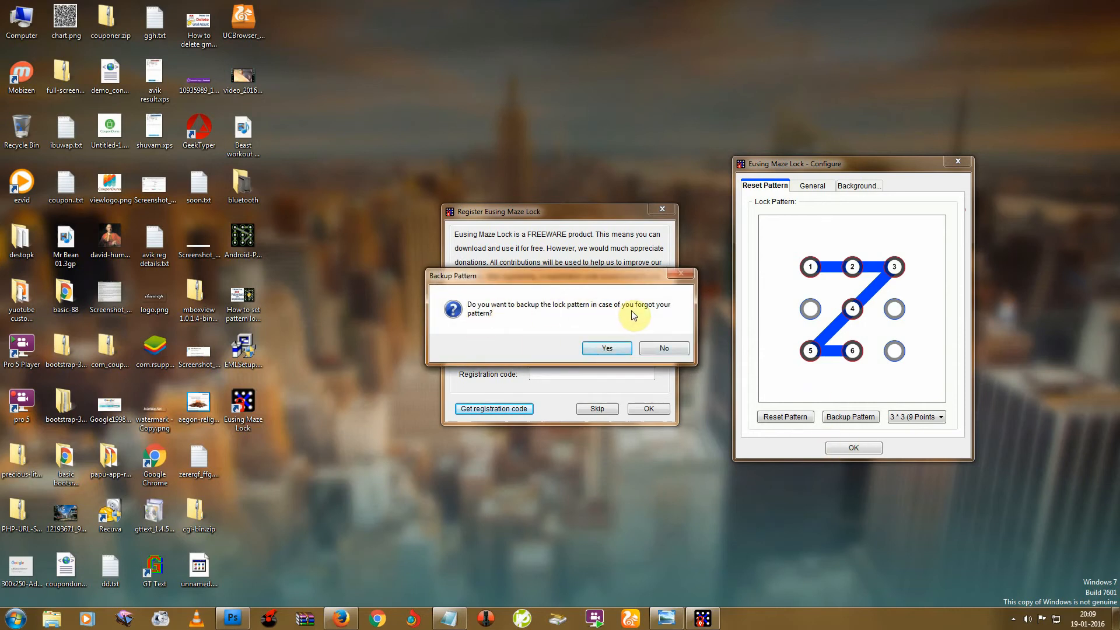
pyautogui.moveTo(482, 331)
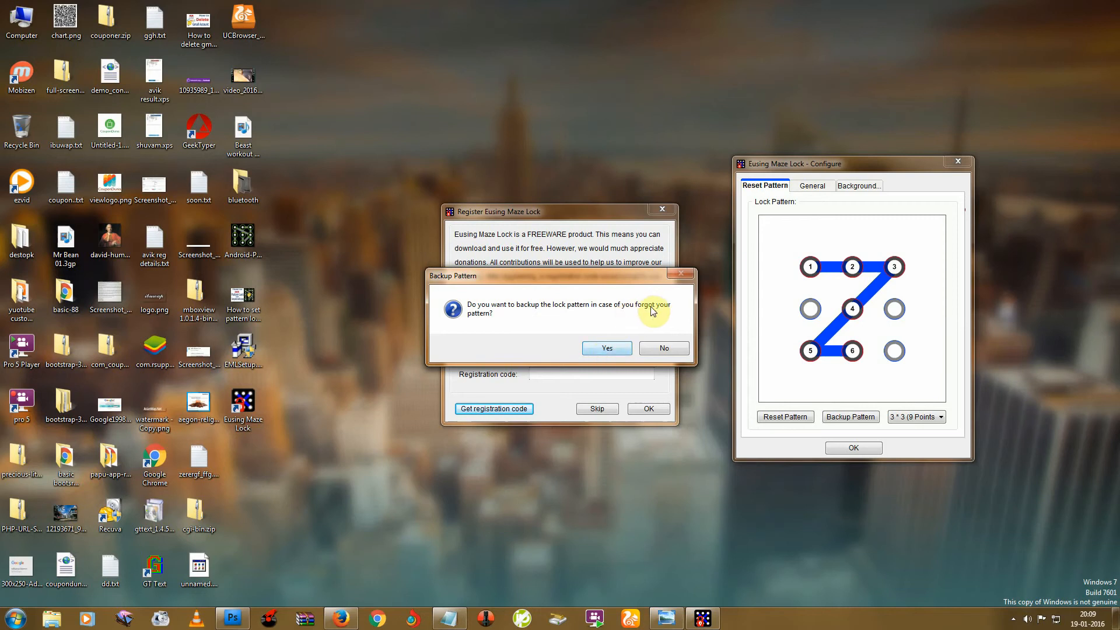
# Accept the backup prompt and save the lock pattern image to a chosen location.
pyautogui.click(607, 348)
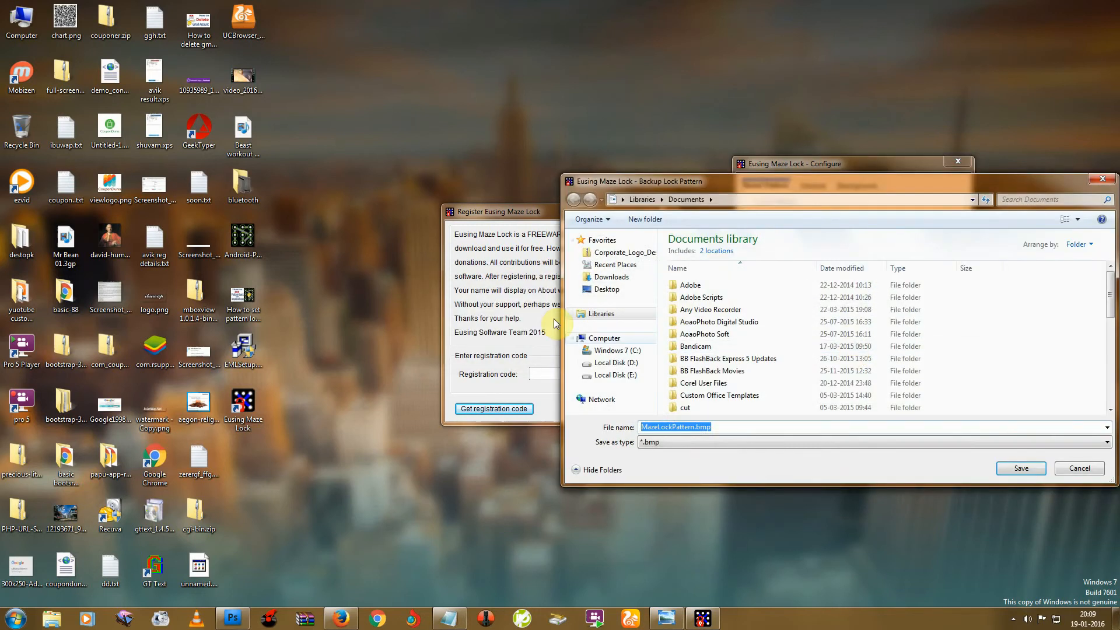
pyautogui.click(605, 289)
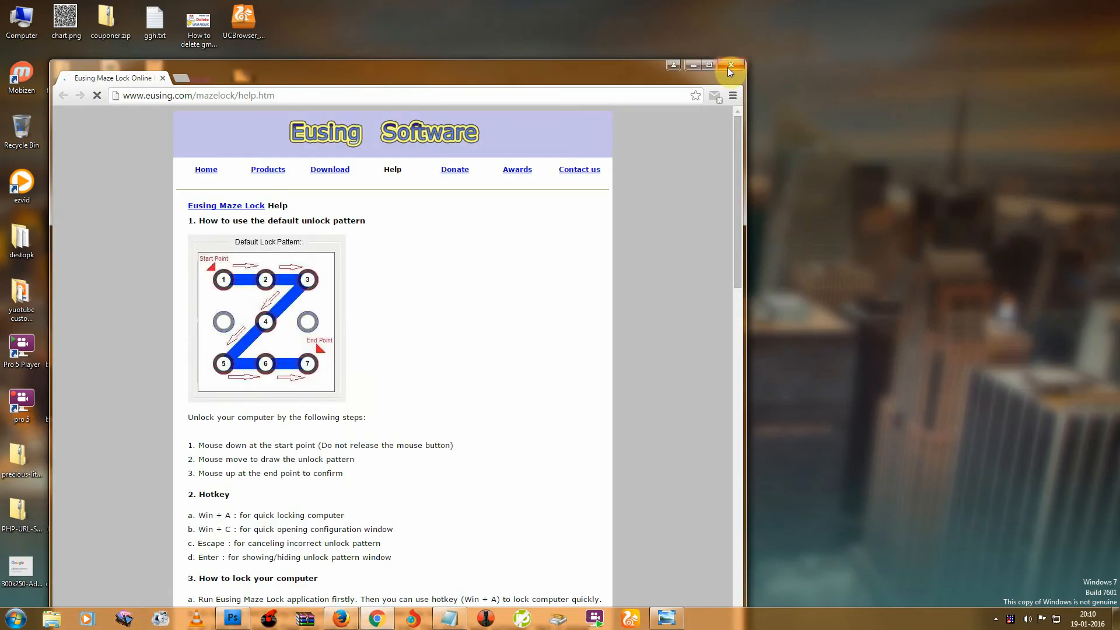
pyautogui.click(729, 64)
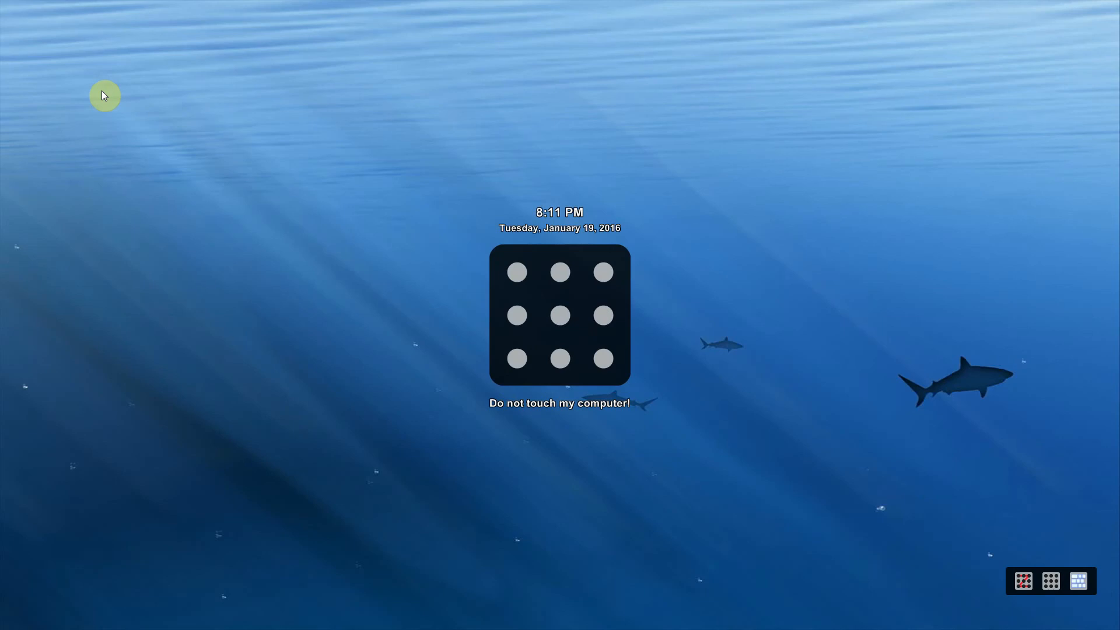
pyautogui.moveTo(707, 353)
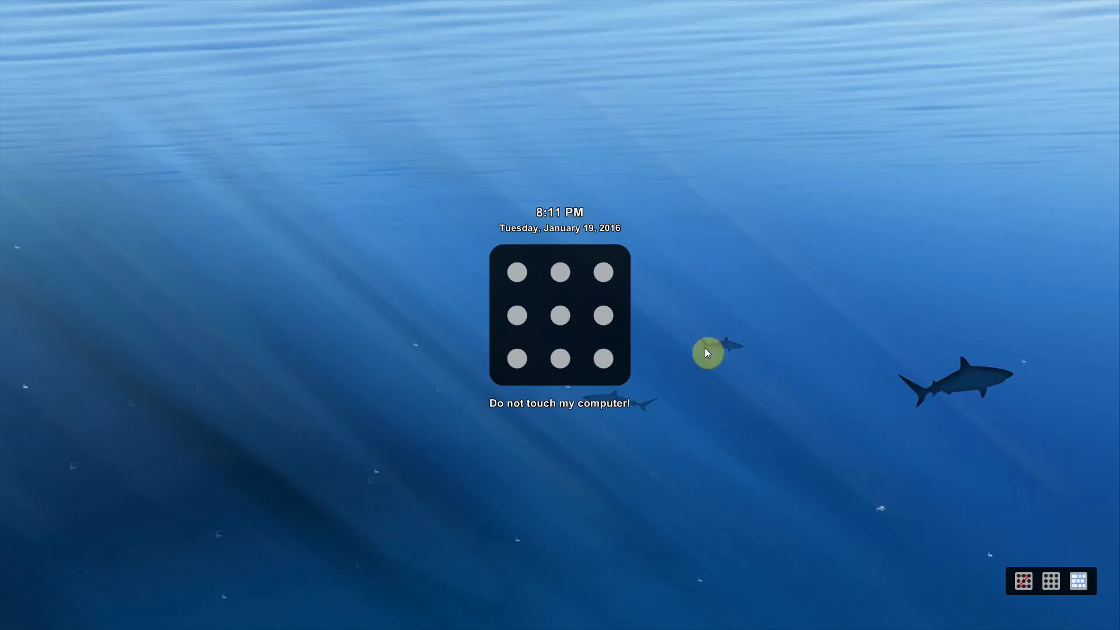
# Draw the Z pattern on the lock screen to unlock the computer.
pyautogui.moveTo(517, 272); pyautogui.dragTo(602, 272)
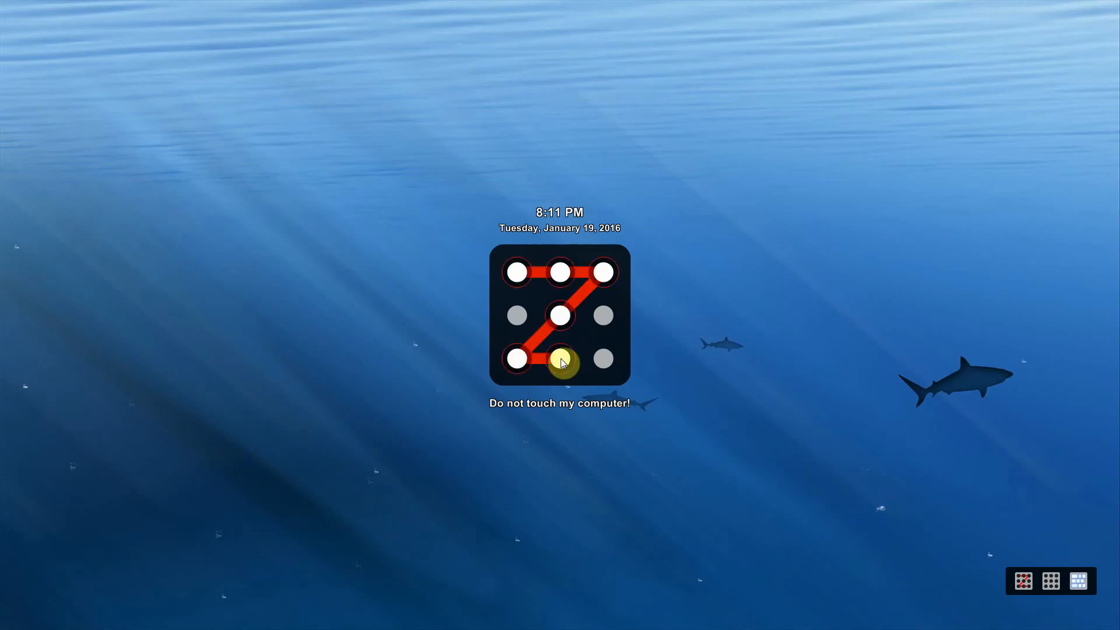
pyautogui.click(560, 360)
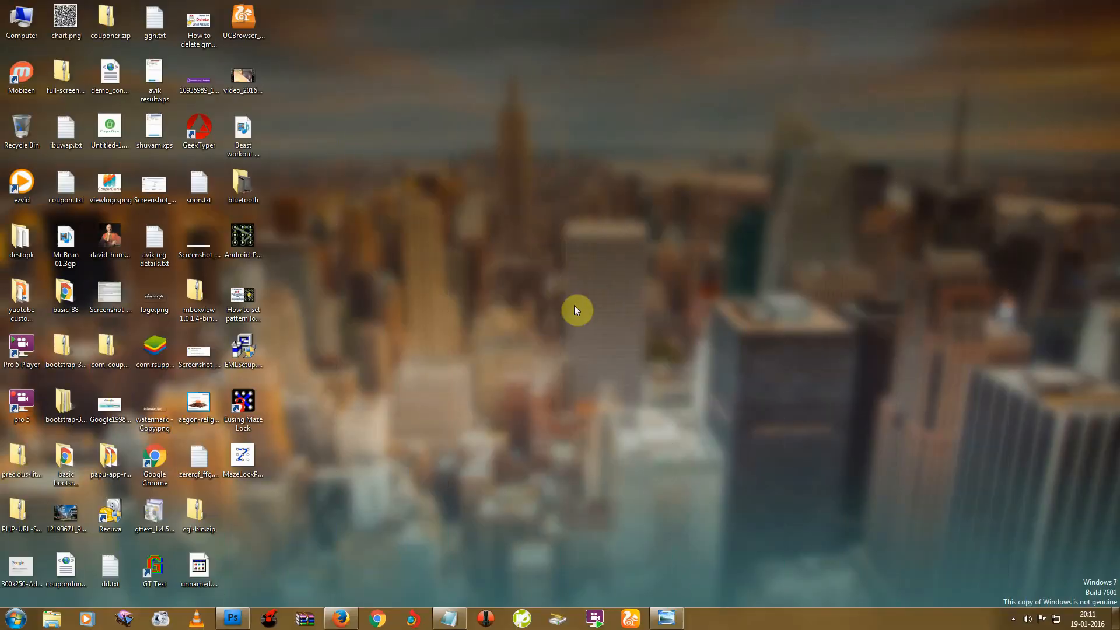
pyautogui.moveTo(795, 378)
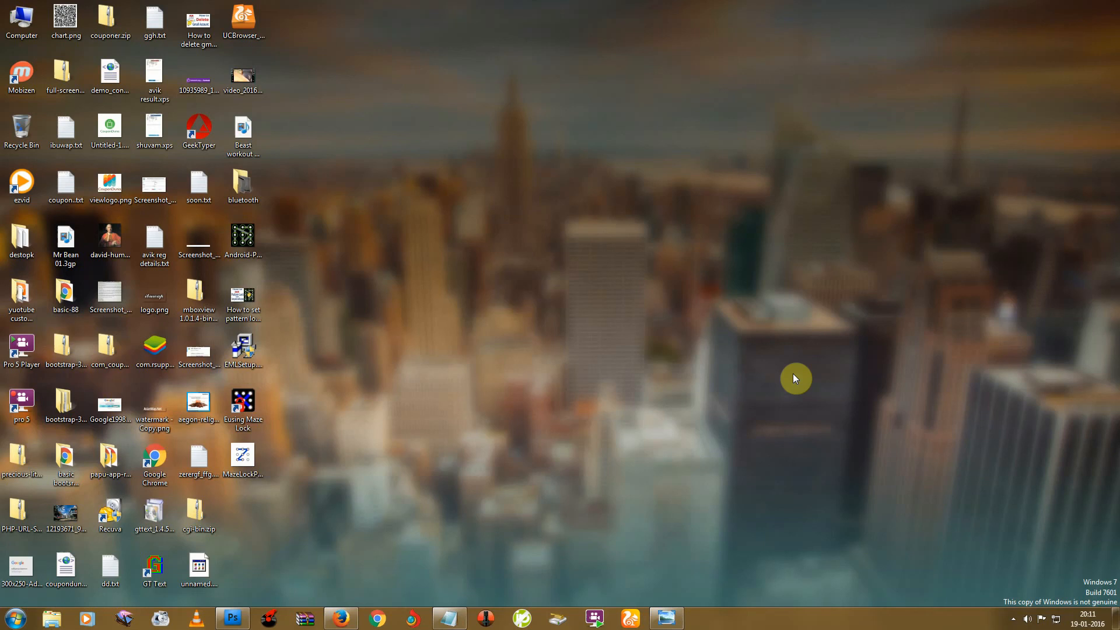
pyautogui.moveTo(813, 382)
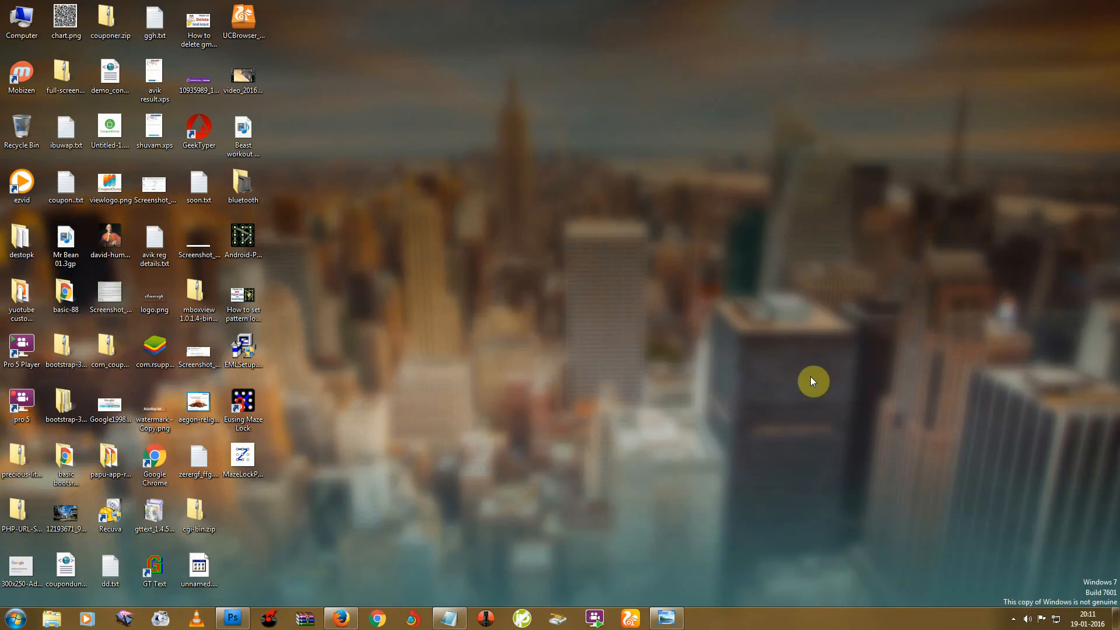
pyautogui.moveTo(340, 618)
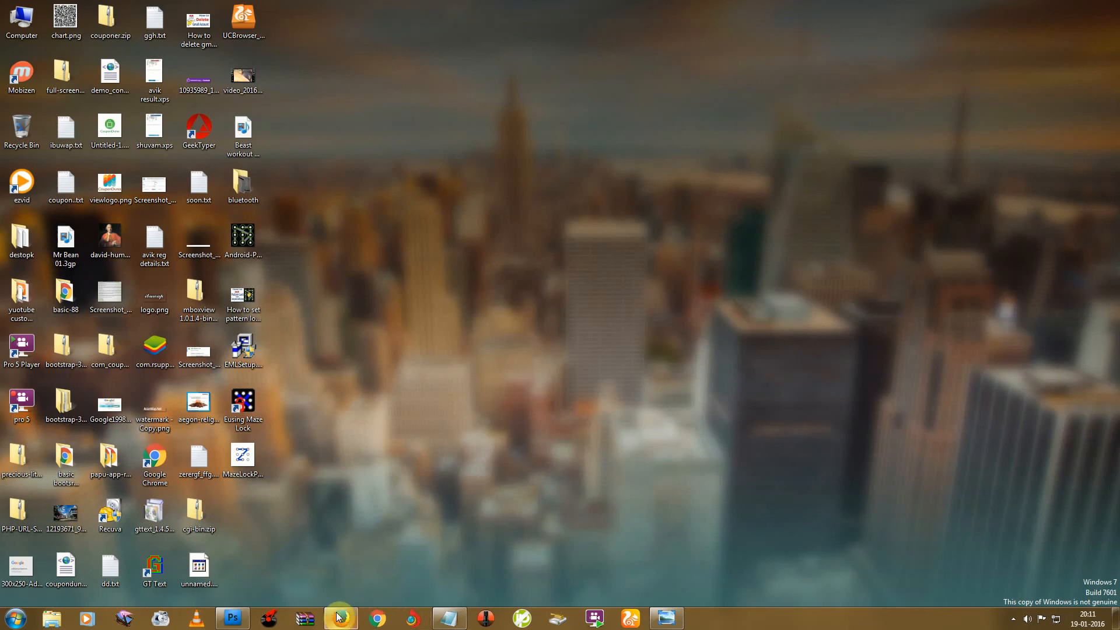